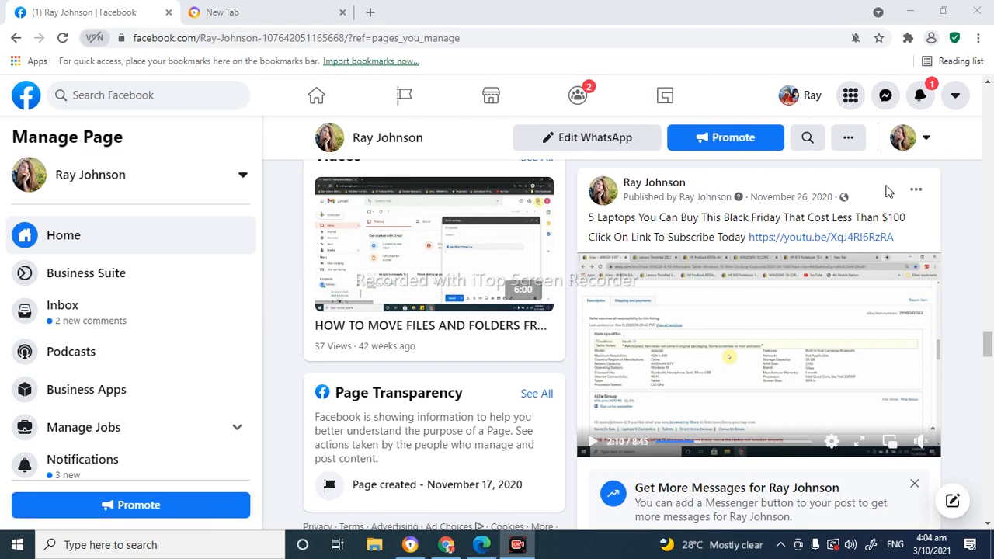
{"action": "mouse_move", "coordinate": [904, 211]}
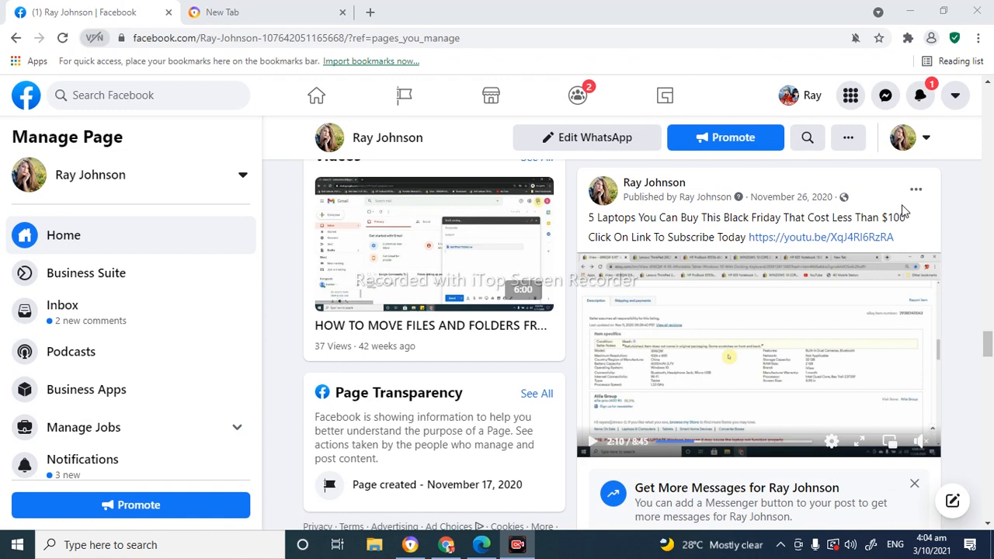
{"action": "mouse_move", "coordinate": [928, 212]}
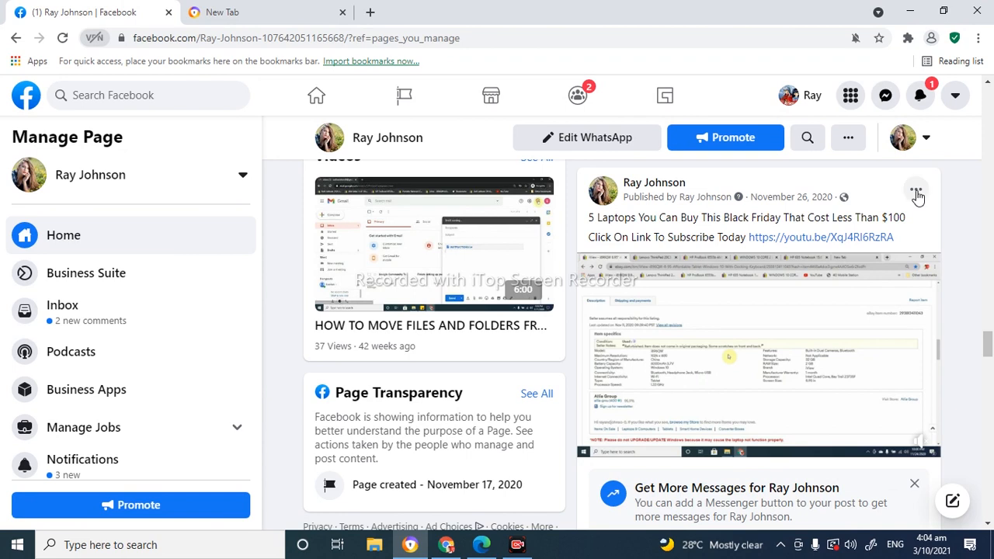
- Bring up the three-dot options for the '5 Laptops You Can Buy This Black Friday' post
{"action": "left_click", "coordinate": [916, 190]}
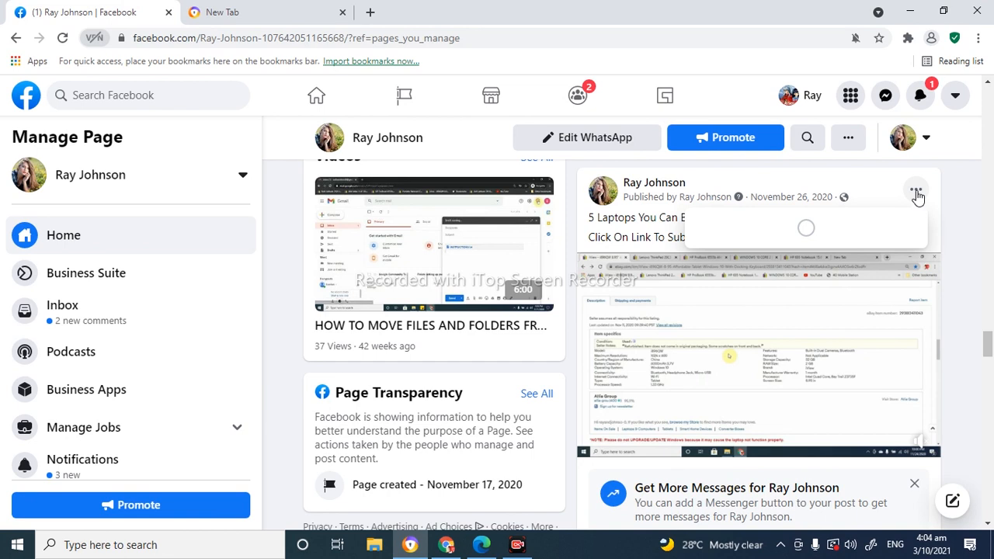
- Reopen the laptops post's options so Copy link, Edit, Delete and Pin are listed
{"action": "left_click", "coordinate": [917, 189]}
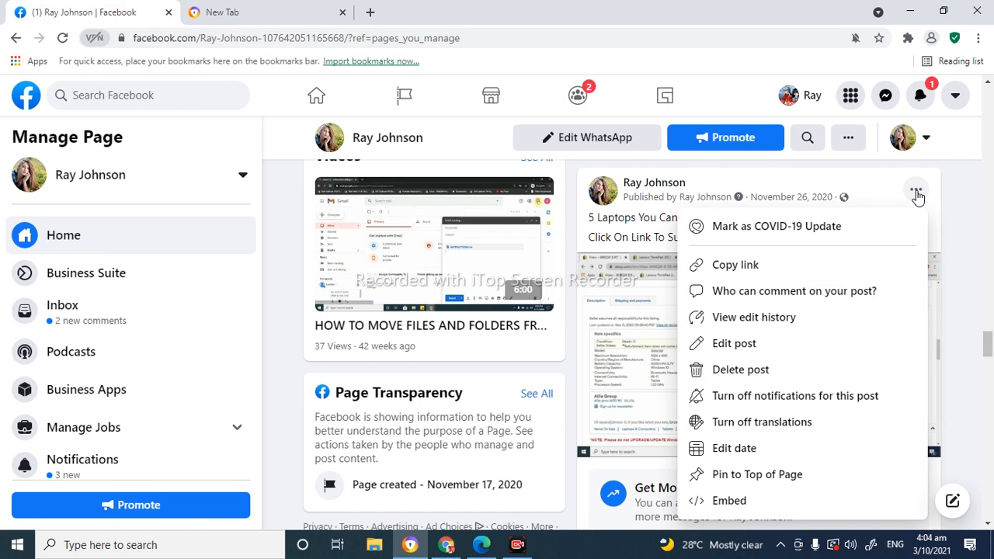
{"action": "mouse_move", "coordinate": [911, 204]}
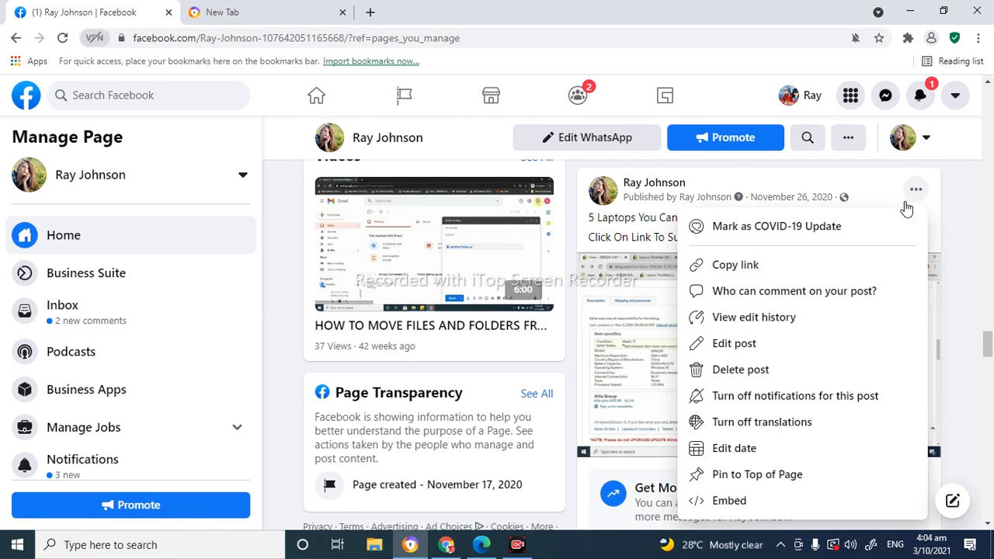
{"action": "mouse_move", "coordinate": [733, 278]}
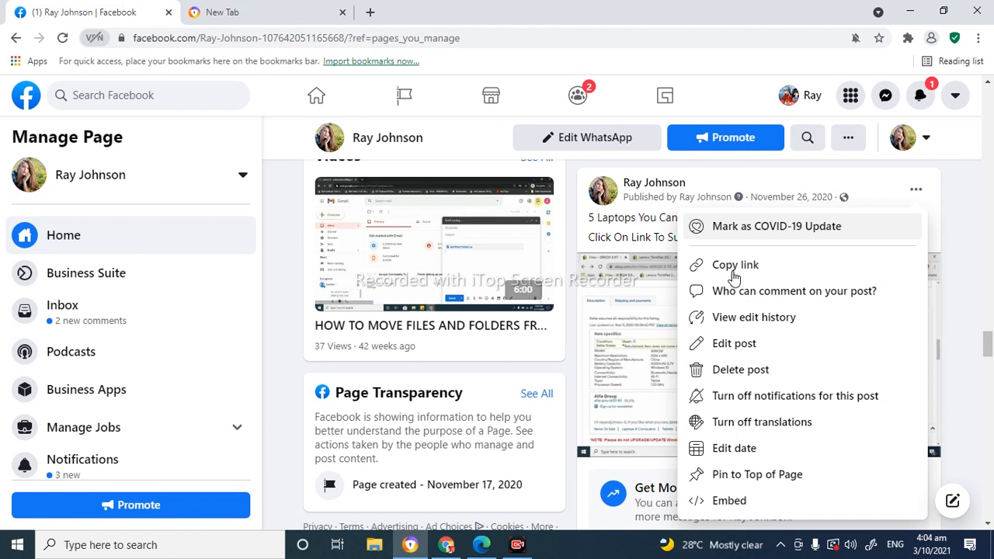
{"action": "mouse_move", "coordinate": [765, 268]}
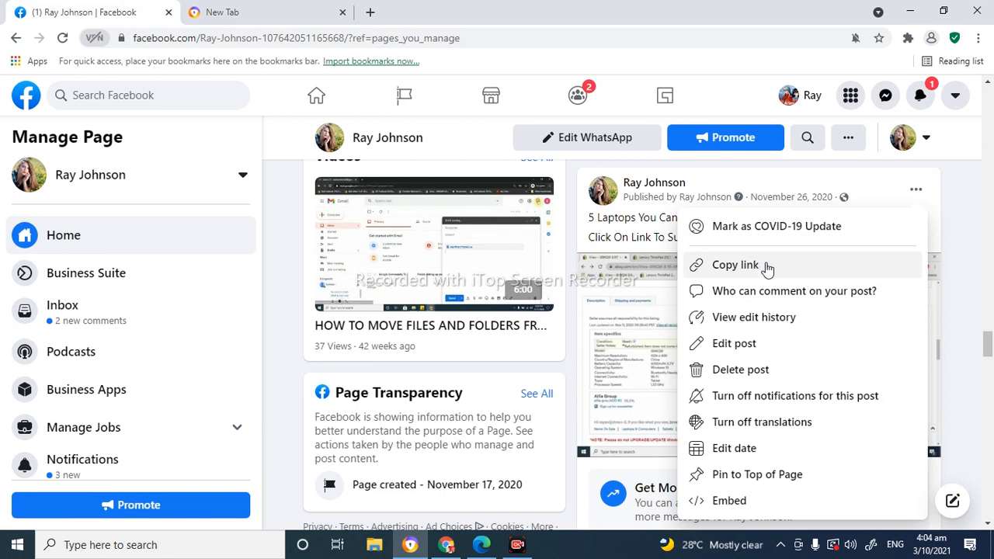
{"action": "mouse_move", "coordinate": [750, 271]}
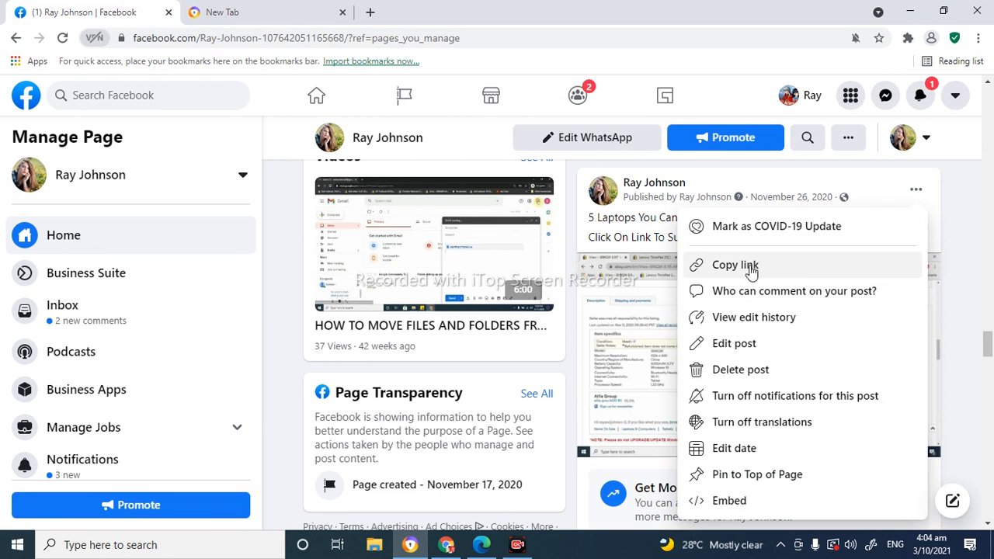
{"action": "mouse_move", "coordinate": [795, 271]}
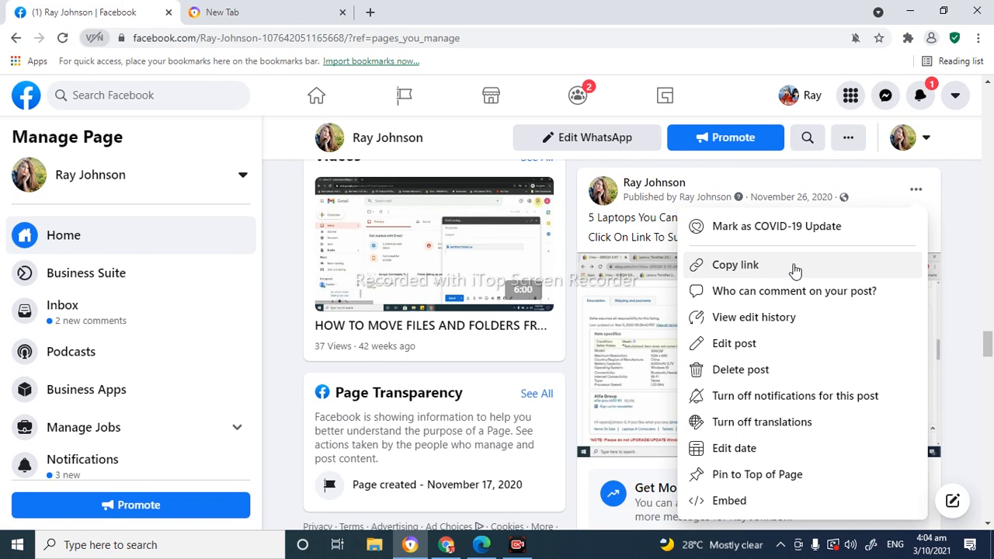
{"action": "mouse_move", "coordinate": [773, 273]}
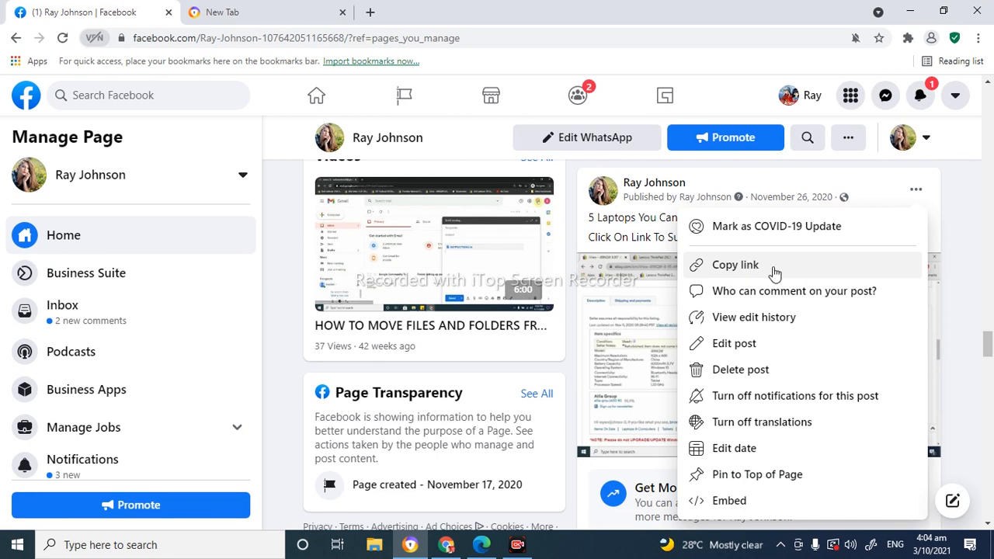
{"action": "mouse_move", "coordinate": [758, 379]}
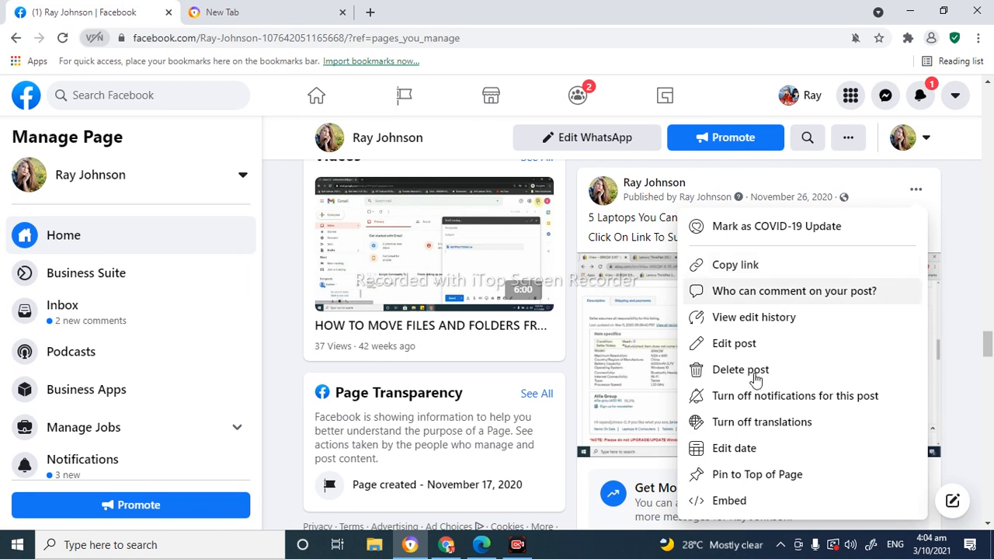
{"action": "mouse_move", "coordinate": [737, 330]}
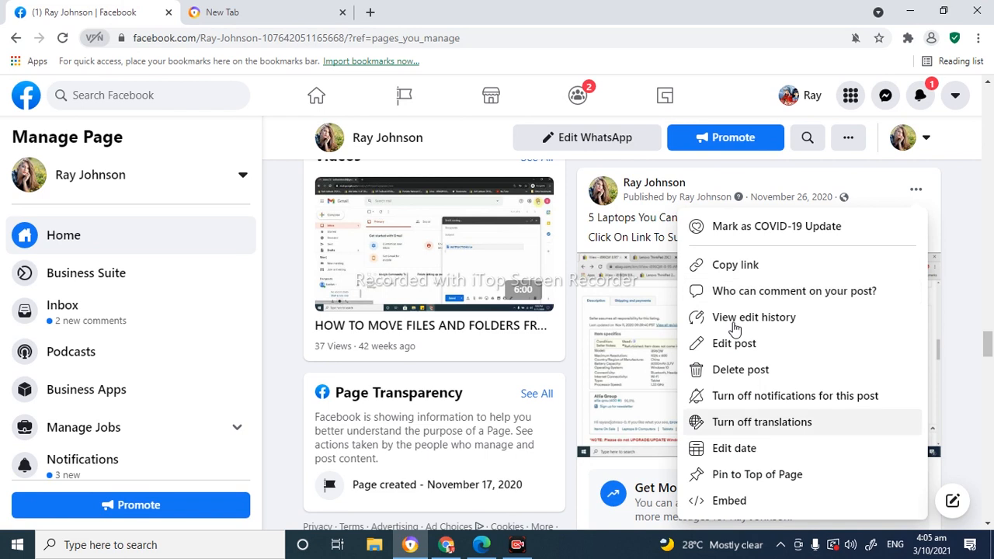
{"action": "mouse_move", "coordinate": [735, 278]}
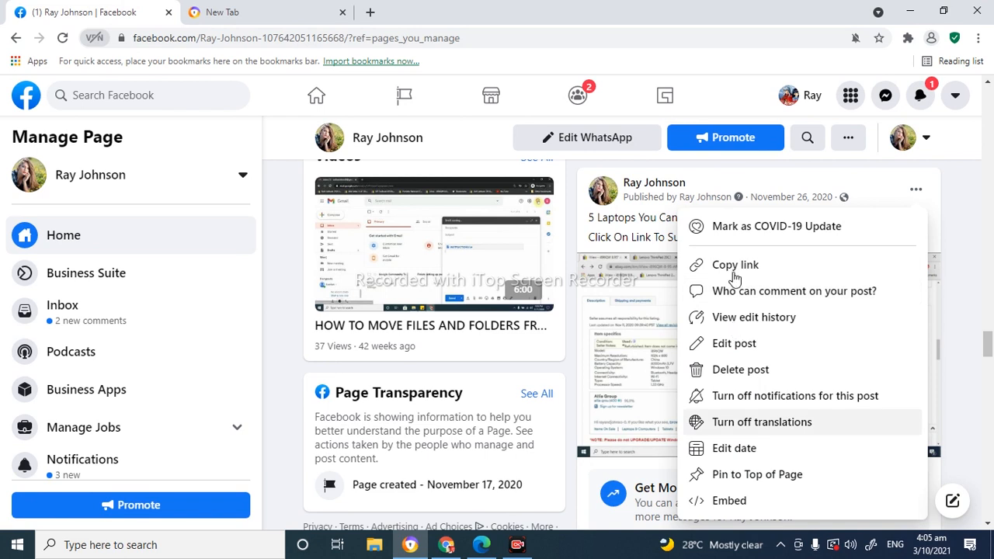
{"action": "mouse_move", "coordinate": [750, 273]}
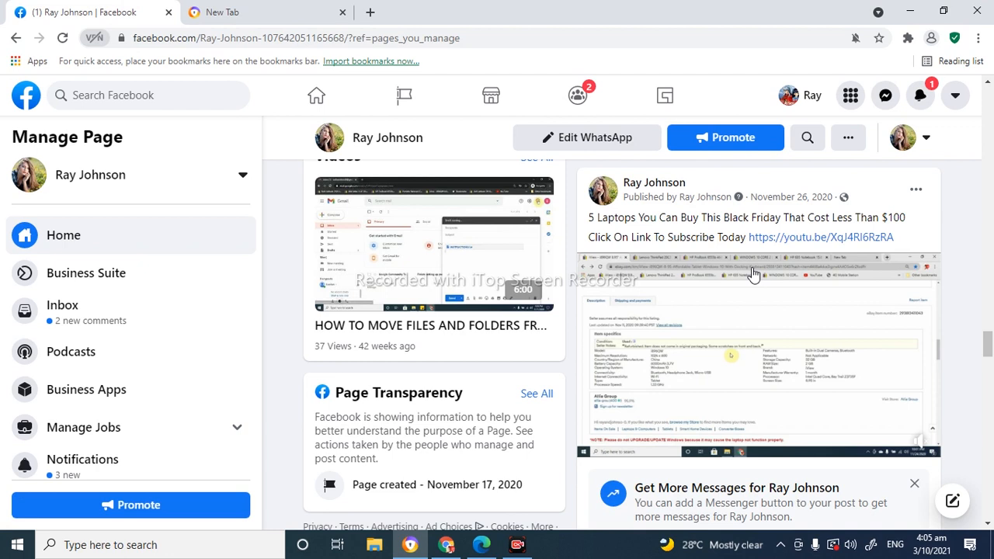
{"action": "mouse_move", "coordinate": [520, 92]}
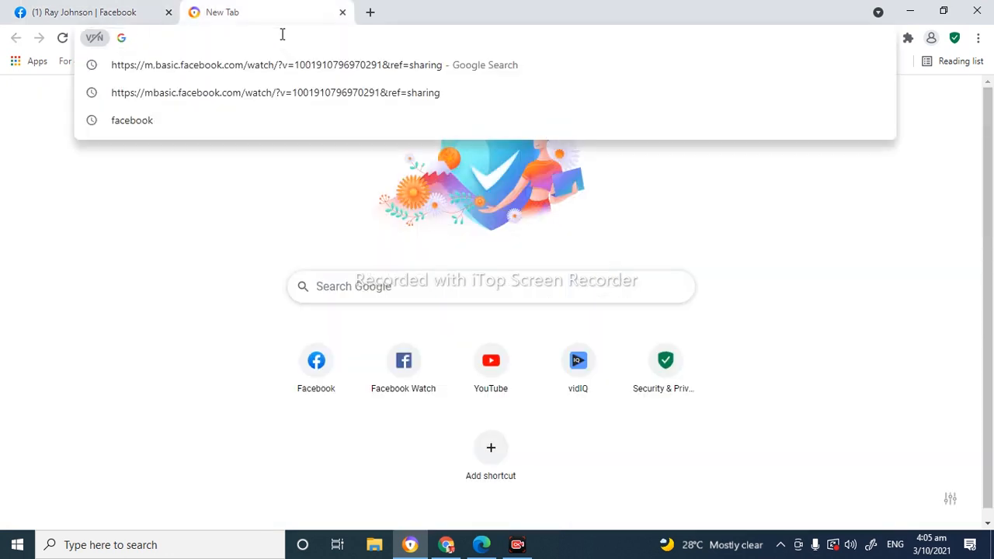
{"action": "type", "text": "https://fb.watch/8pb7tjsKuJ/"}
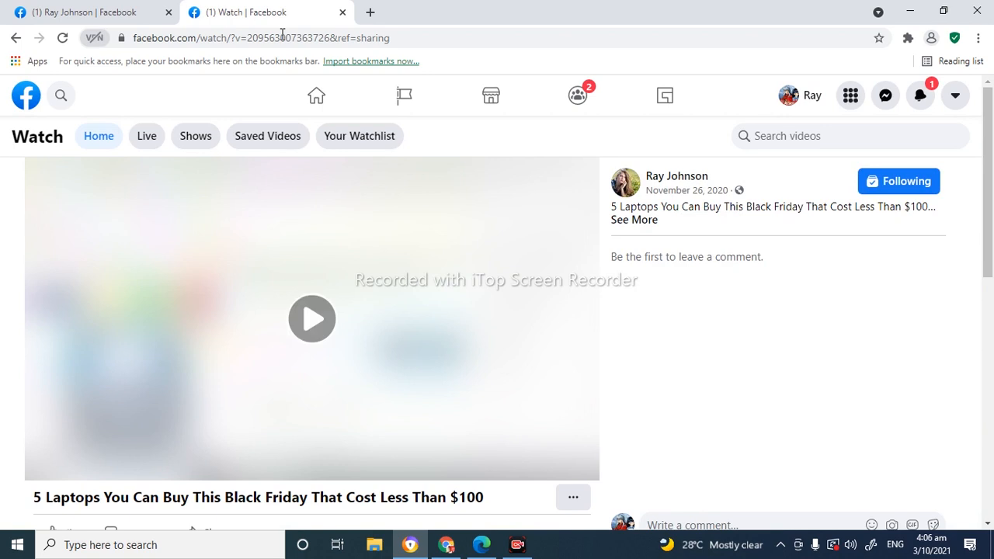
{"action": "left_click", "coordinate": [310, 318]}
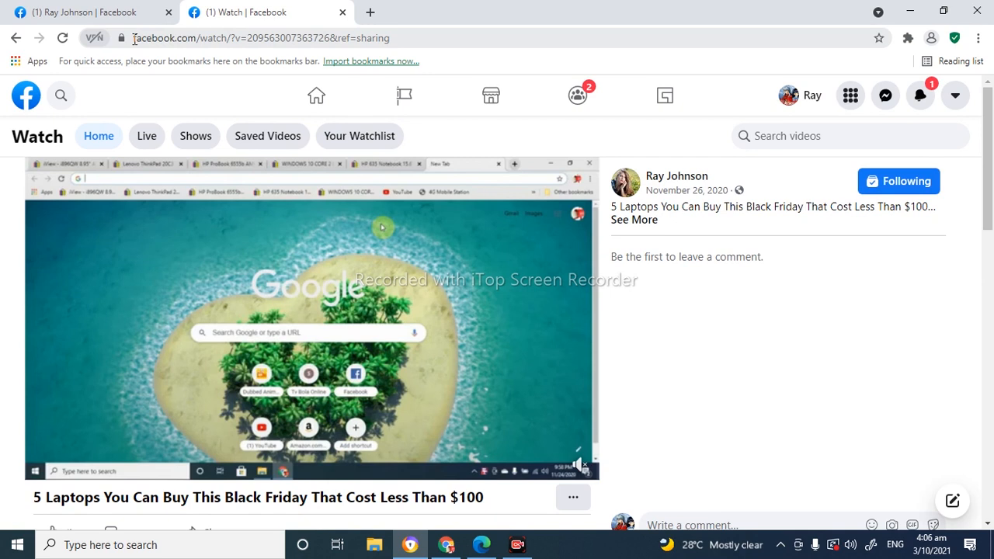
{"action": "left_click", "coordinate": [311, 37]}
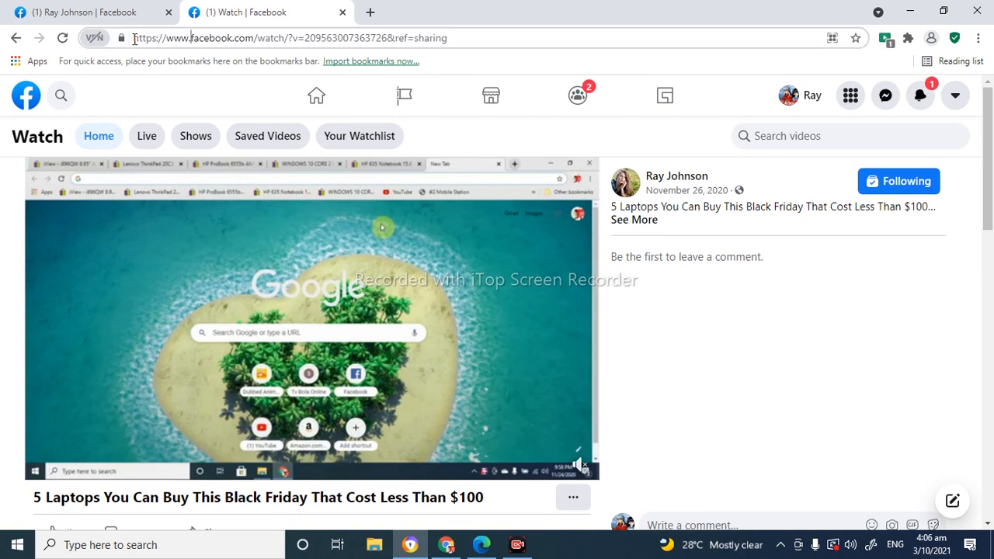
{"action": "mouse_move", "coordinate": [155, 59]}
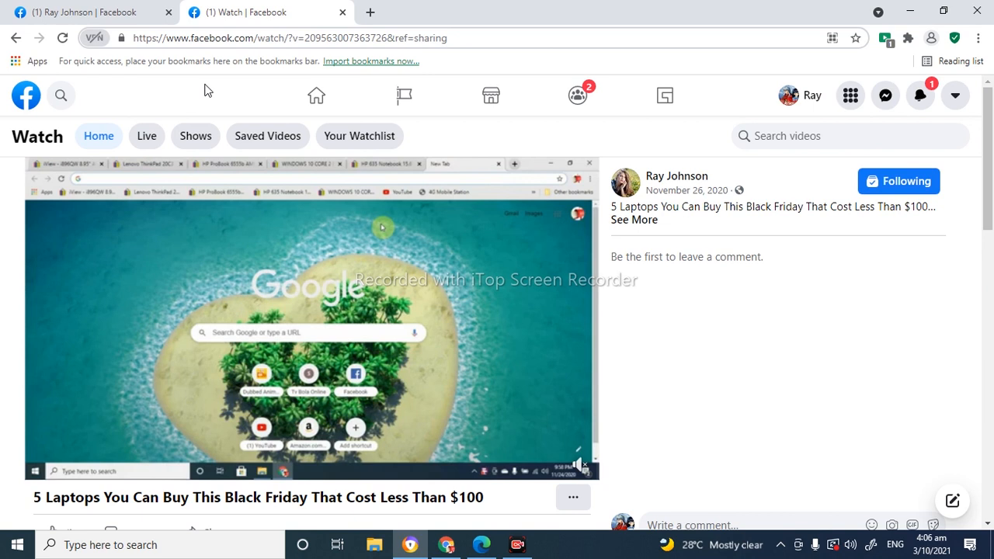
{"action": "left_click", "coordinate": [311, 37]}
{"action": "type", "text": "mbasic"}
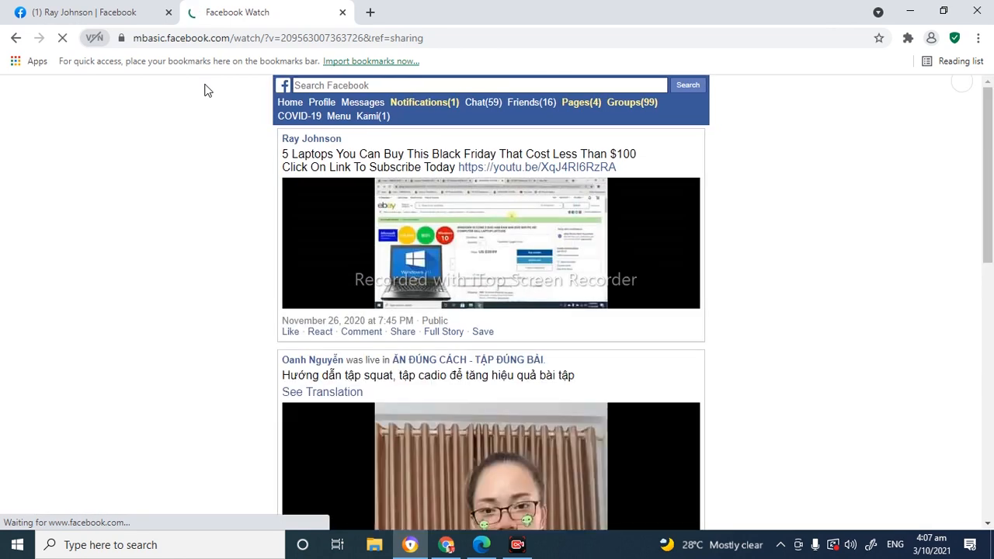
{"action": "mouse_move", "coordinate": [388, 143]}
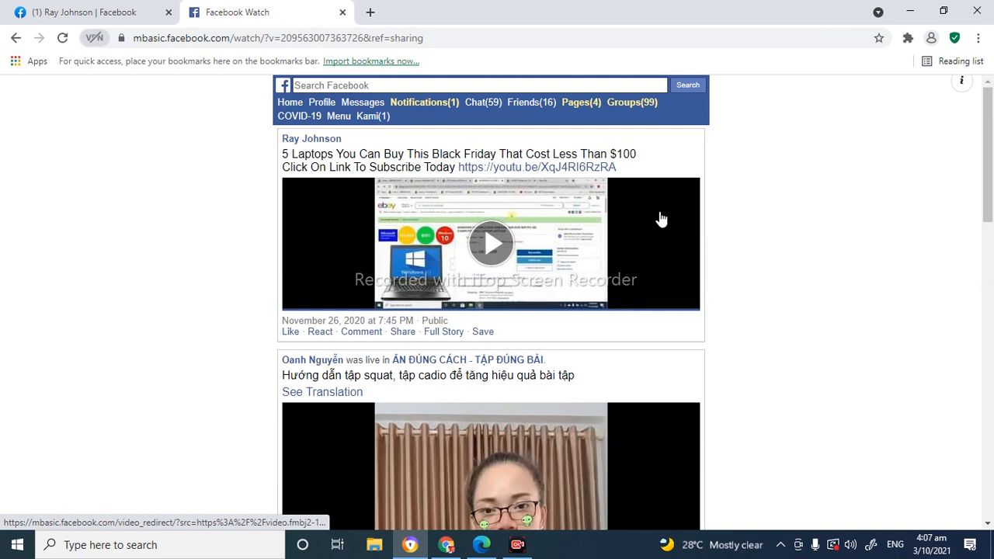
{"action": "mouse_move", "coordinate": [854, 224]}
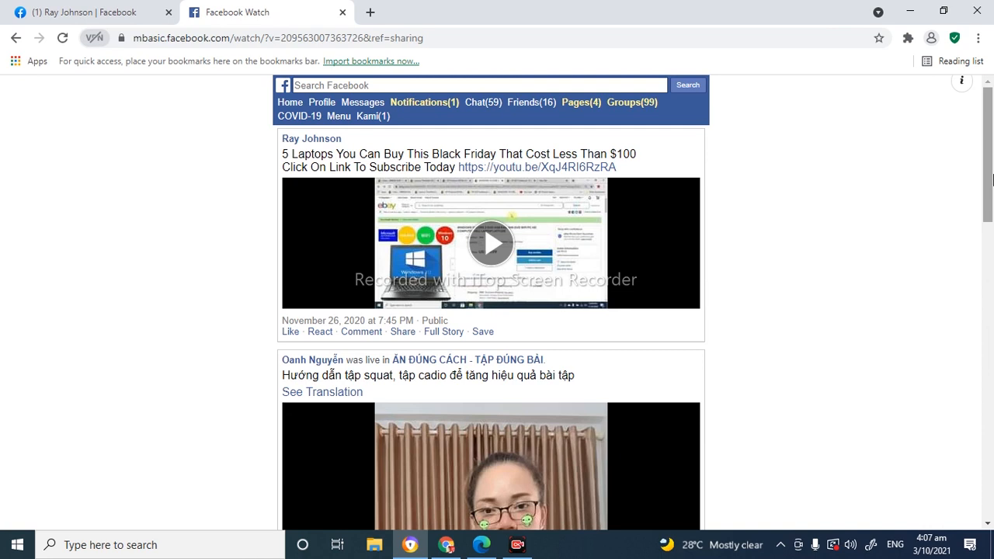
{"action": "mouse_move", "coordinate": [951, 192]}
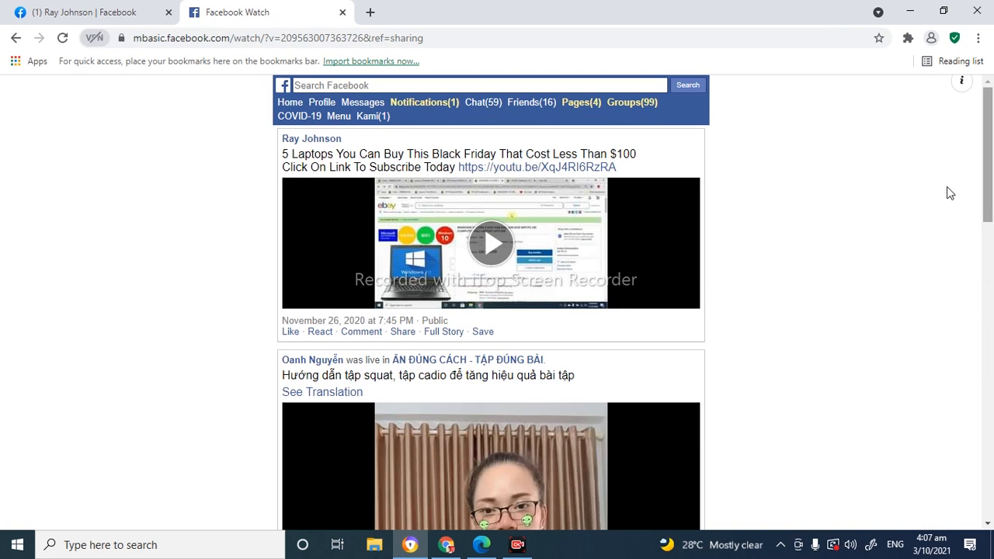
{"action": "mouse_move", "coordinate": [509, 247]}
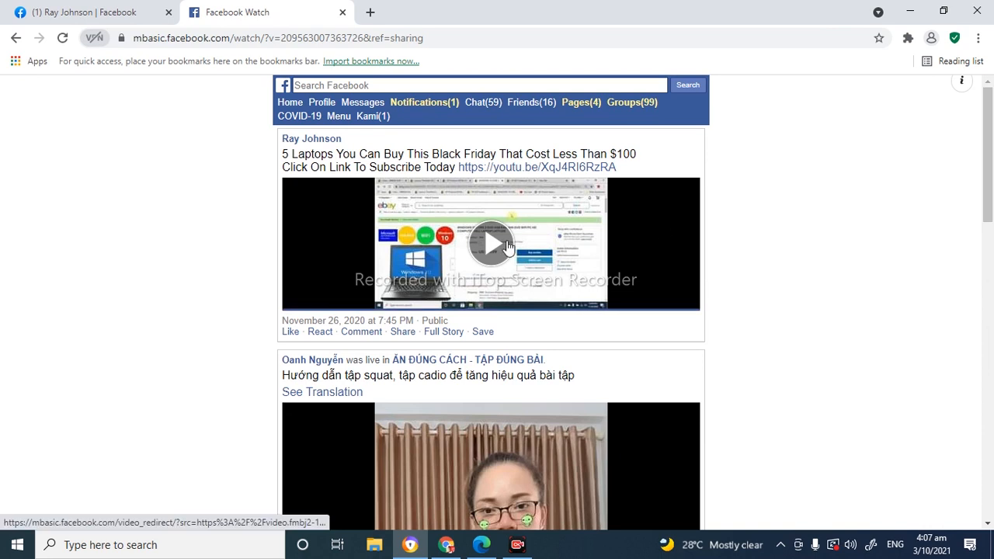
{"action": "mouse_move", "coordinate": [504, 249]}
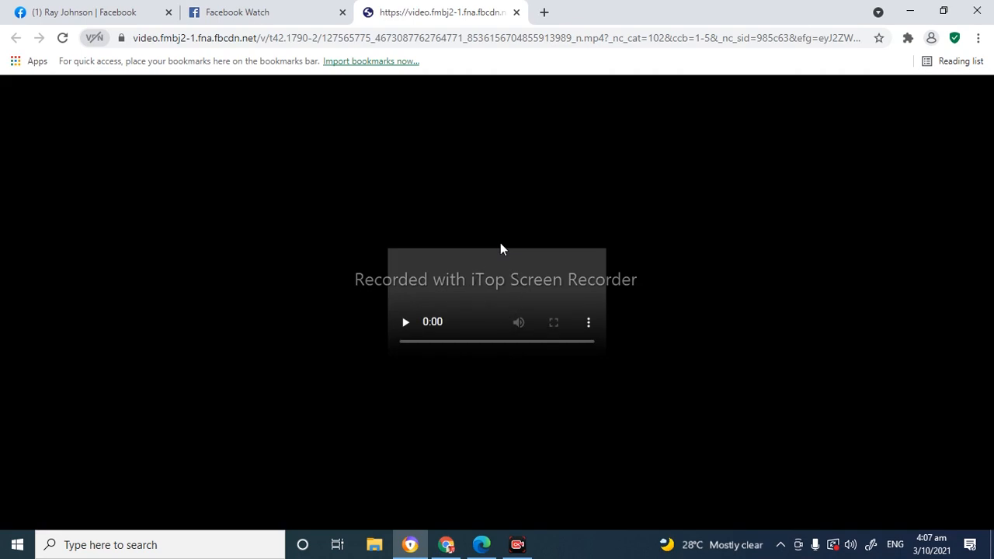
- Play the raw video to 0:03 of 8:45, pause it, and show the player menu with Download and Playback speed
{"action": "left_click", "coordinate": [404, 321]}
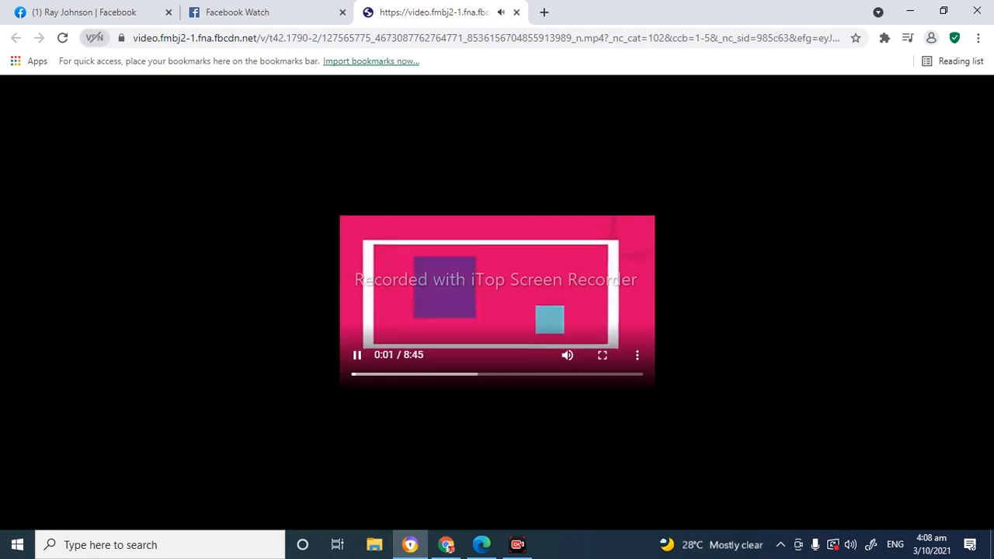
{"action": "left_click", "coordinate": [357, 354]}
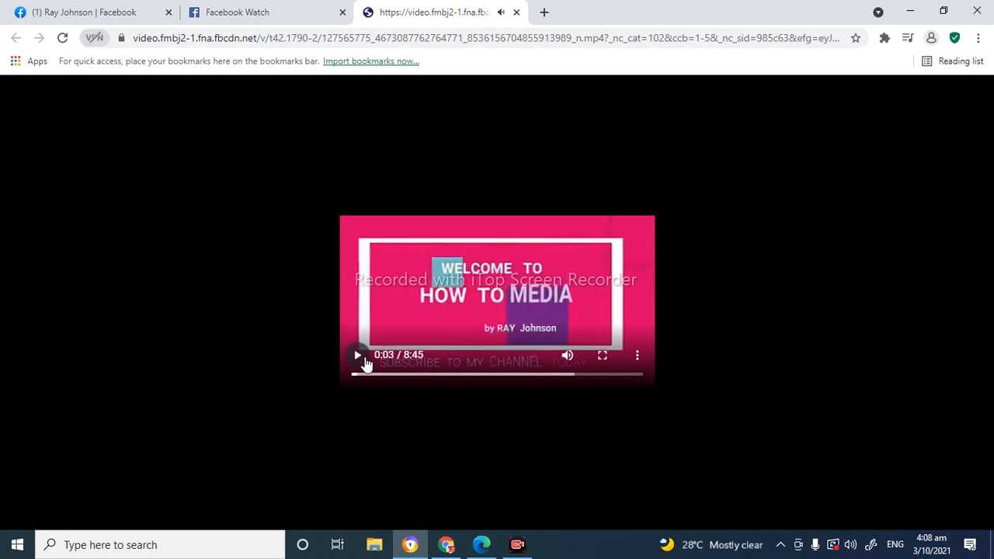
{"action": "mouse_move", "coordinate": [417, 356]}
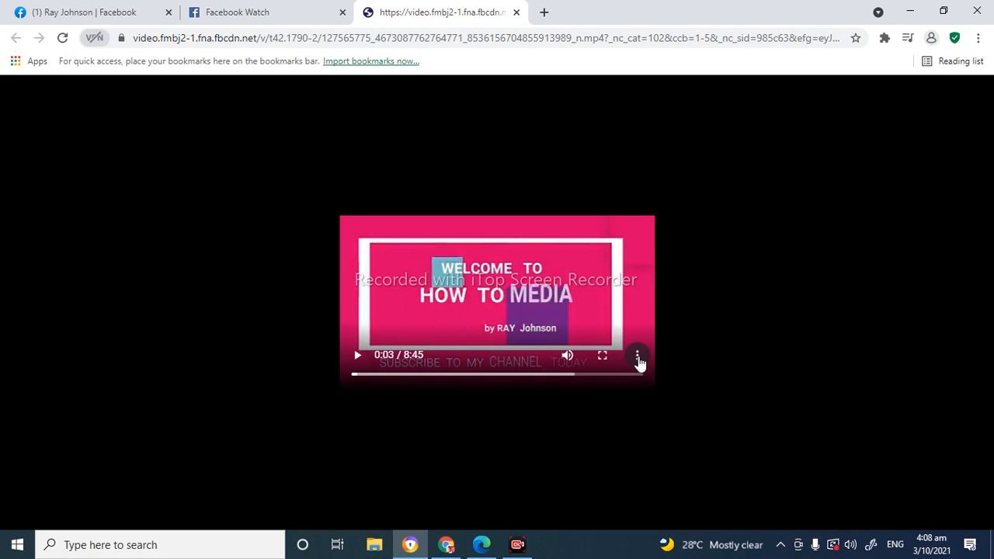
{"action": "left_click", "coordinate": [637, 354]}
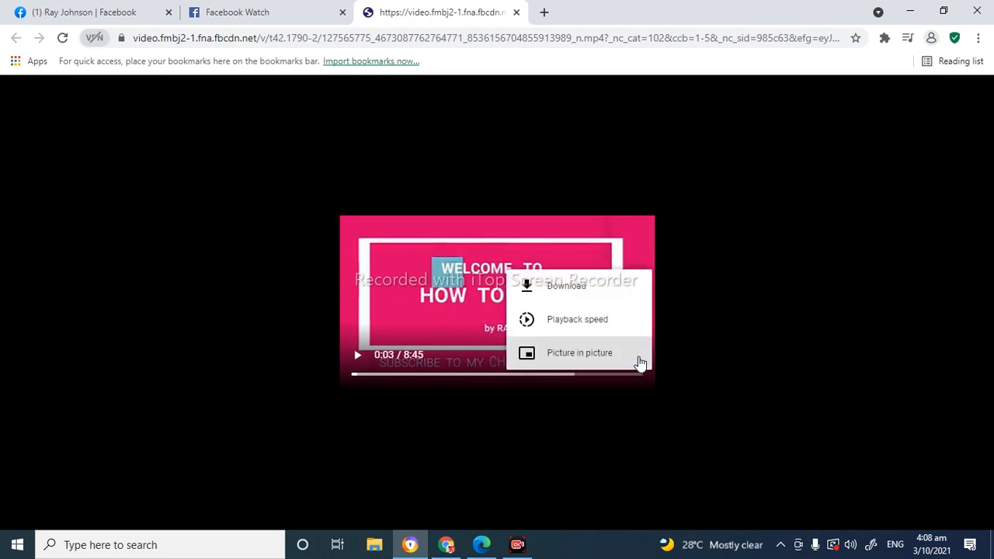
{"action": "mouse_move", "coordinate": [609, 296]}
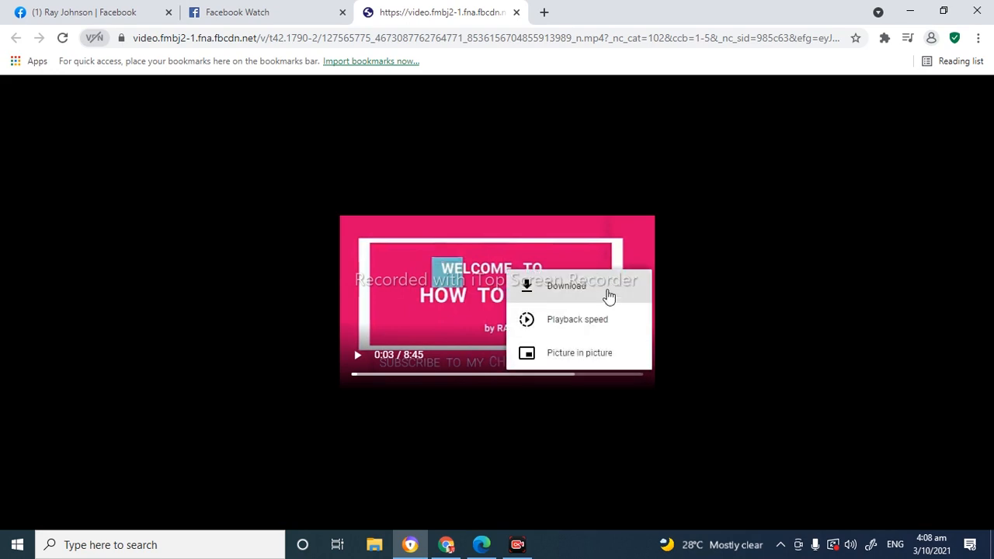